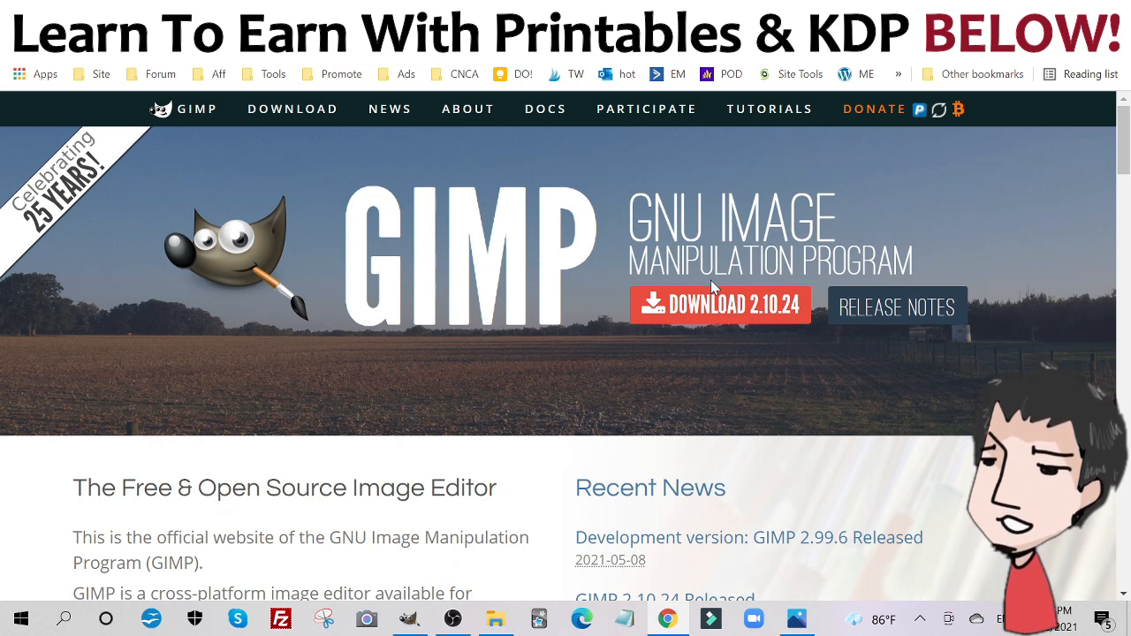
mouse_move(394, 427)
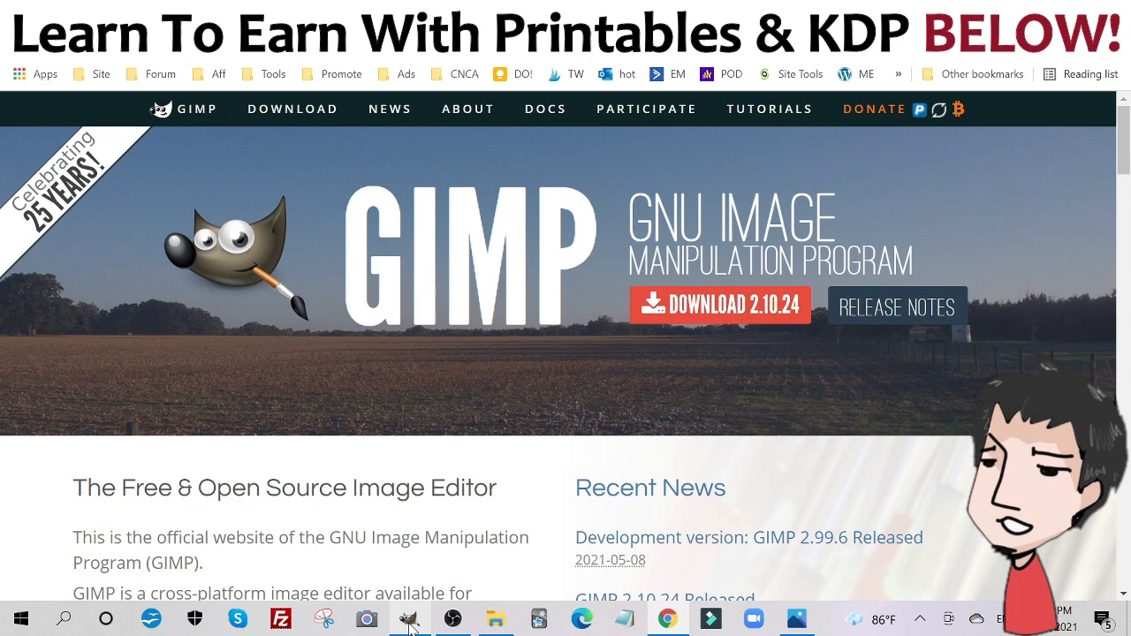
Step: Switch from Chrome to the GIMP window showing the snake 1-10-02 line art
click(409, 618)
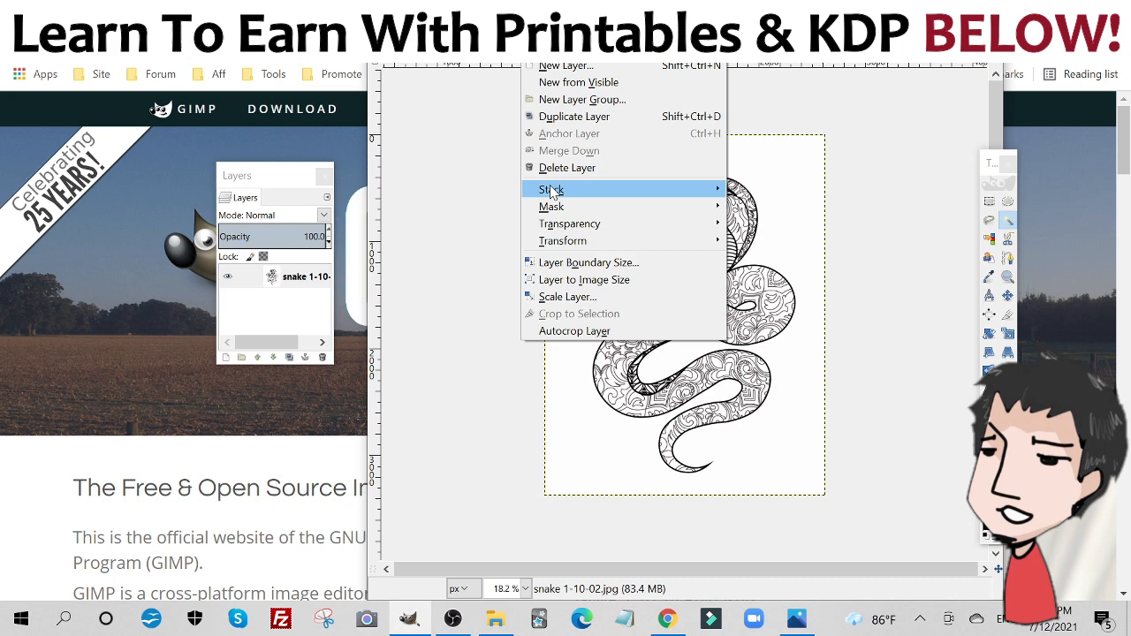
mouse_move(570, 223)
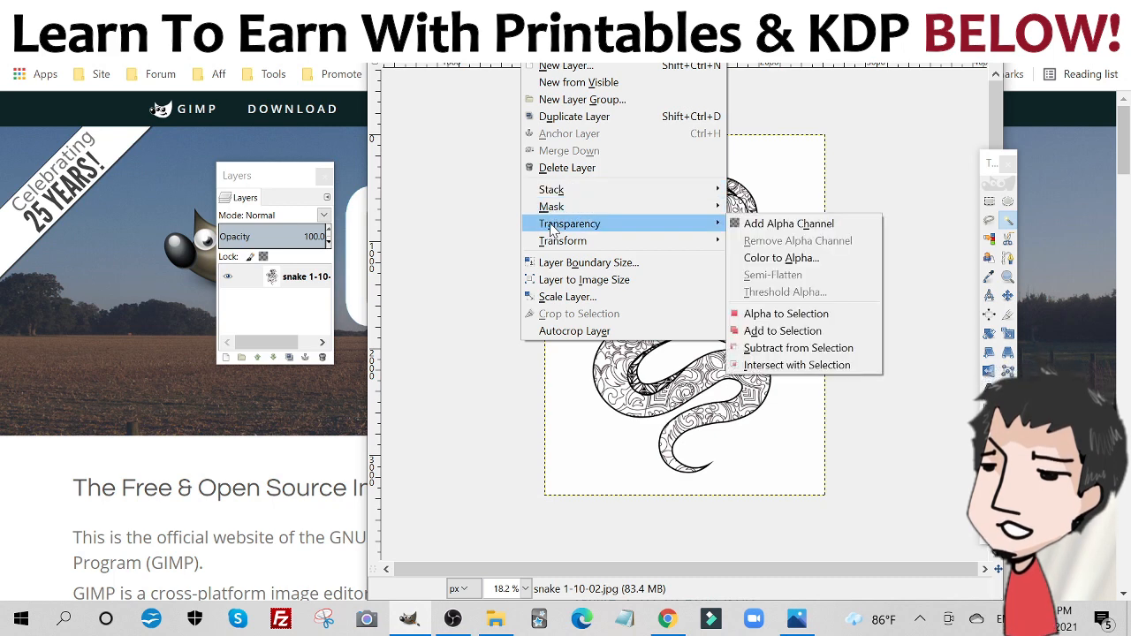
mouse_move(791, 237)
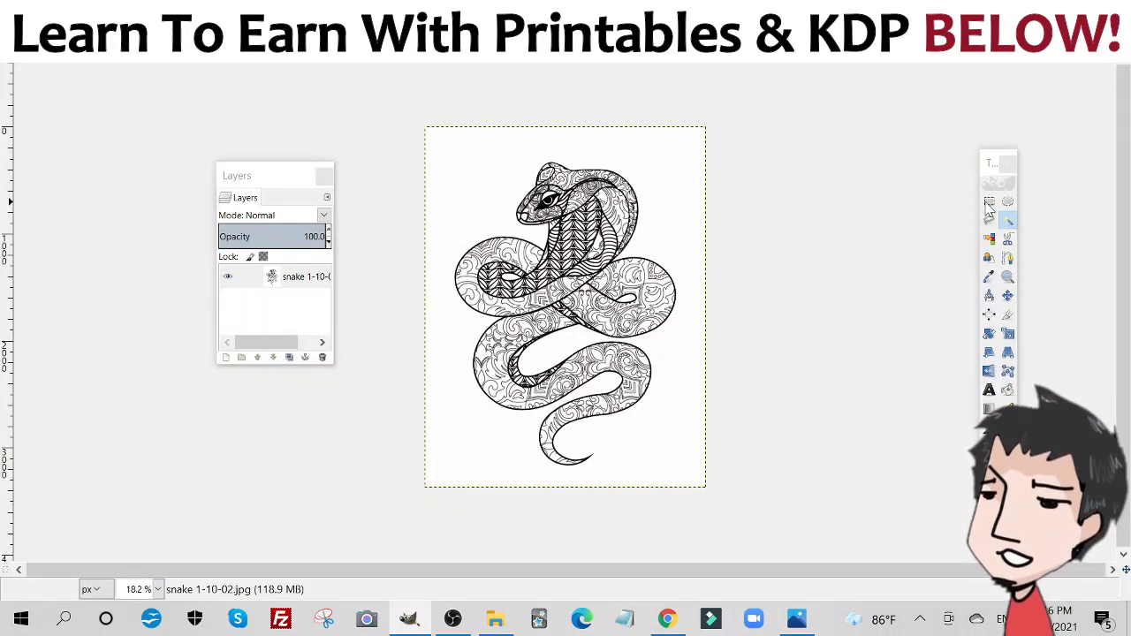
mouse_move(1007, 220)
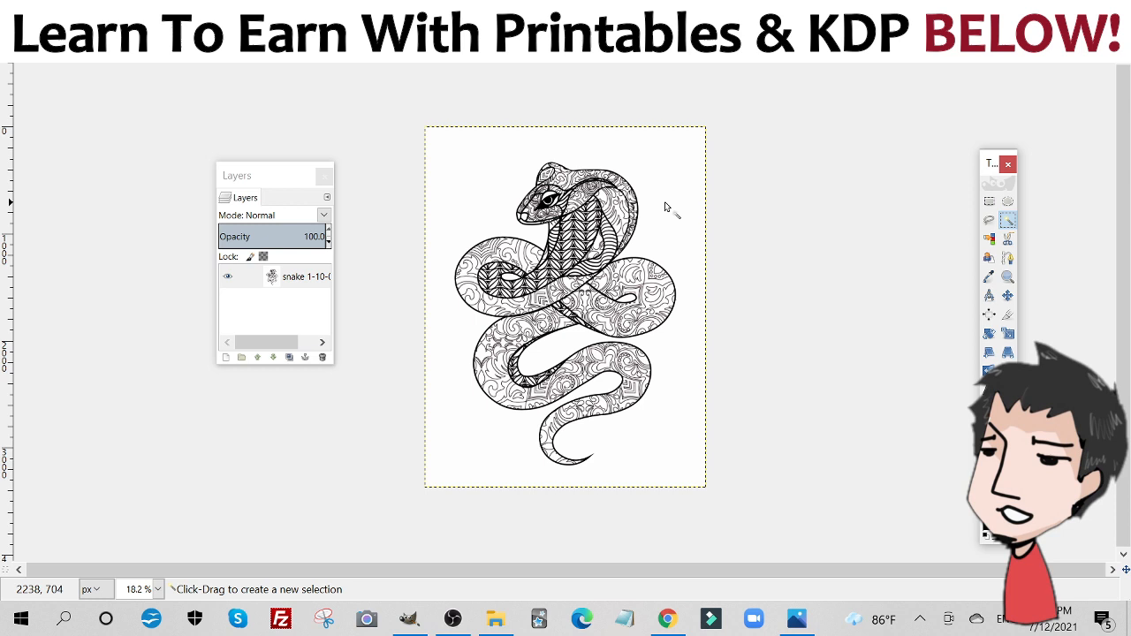
mouse_move(680, 201)
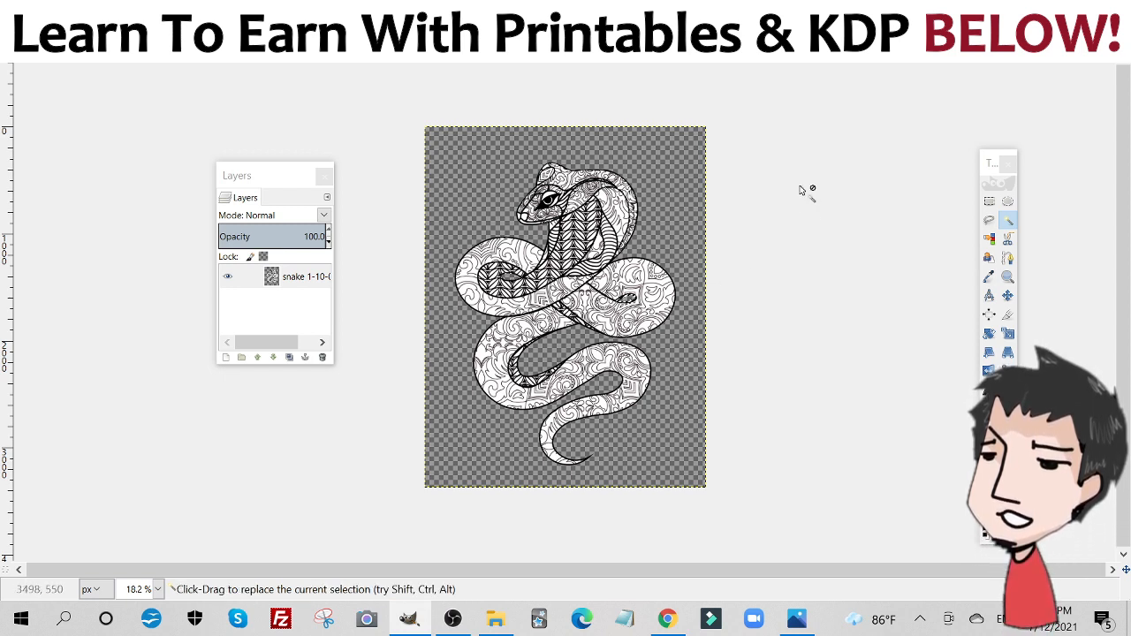
mouse_move(545, 141)
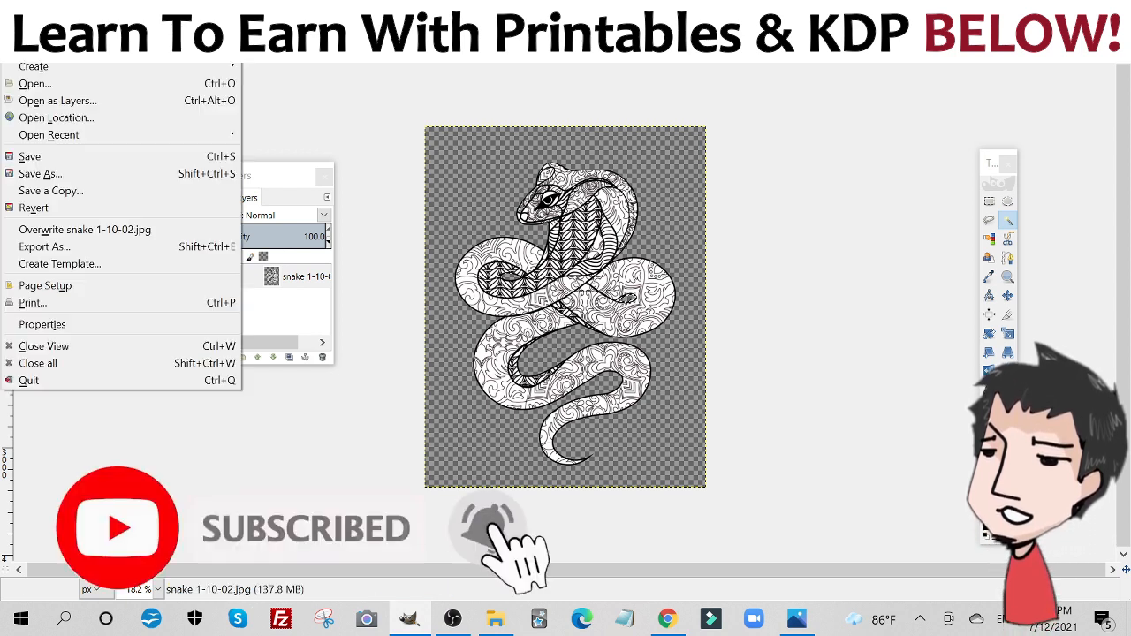
mouse_move(43, 247)
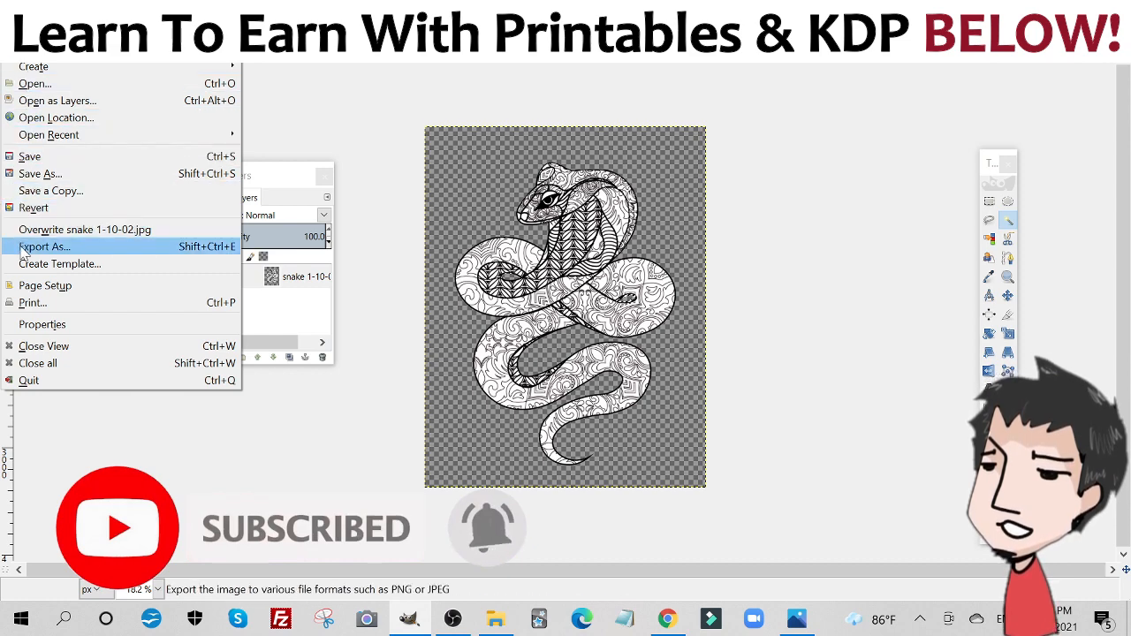
Step: Export the transparent snake as snake 1-10-02.png into the snake with background folder
click(43, 246)
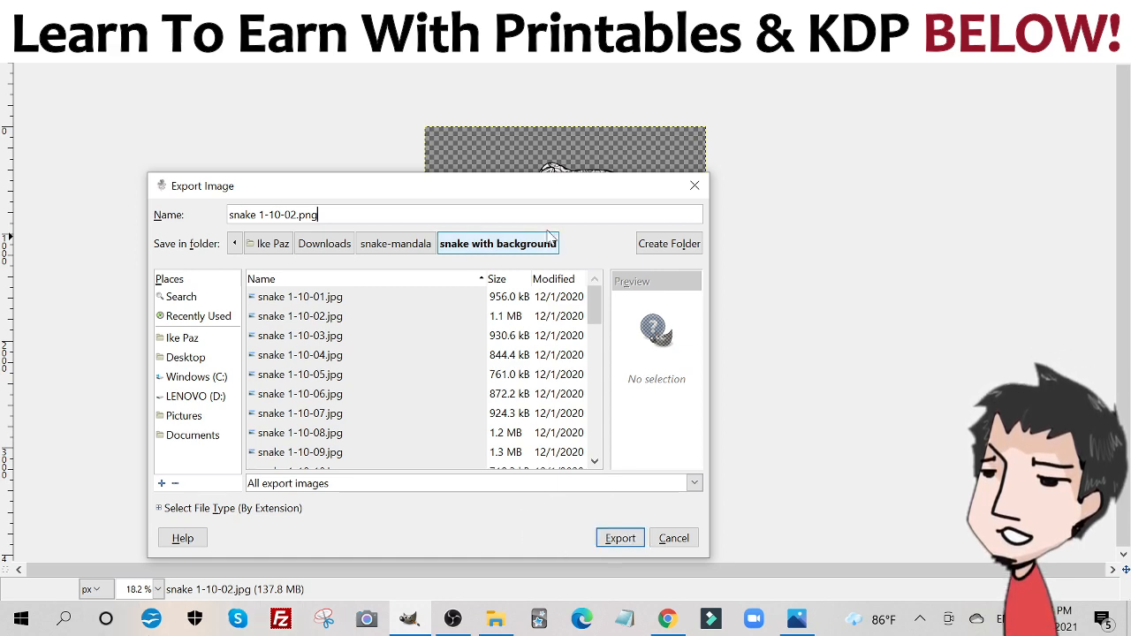
click(620, 538)
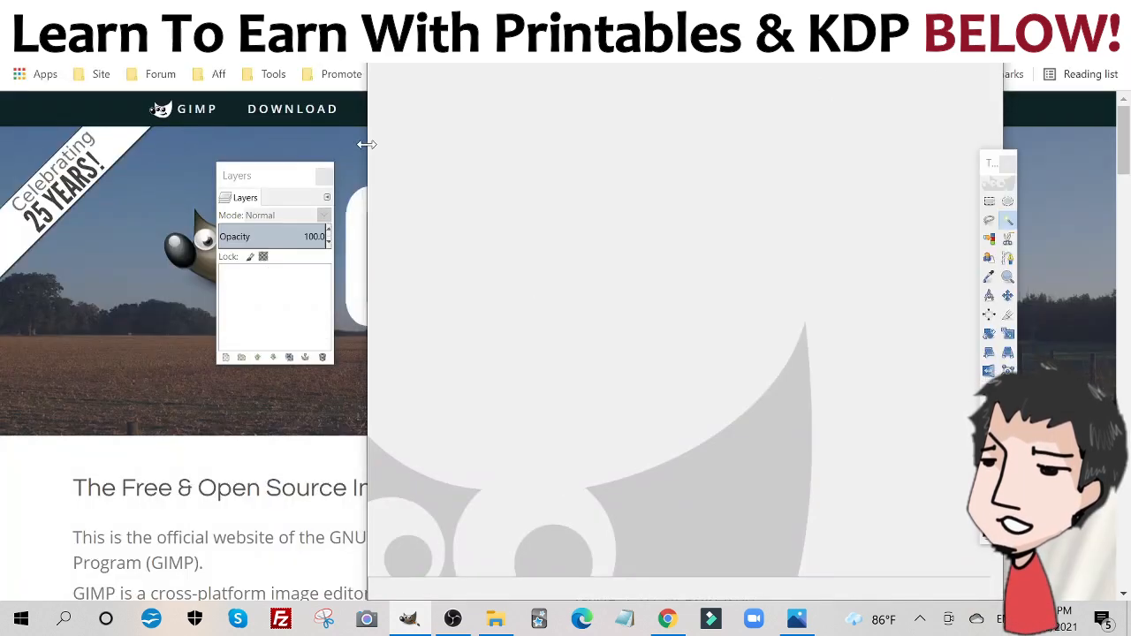
Step: Scroll the remove.bg page to view the snake's removed-background result
scroll(down, 3)
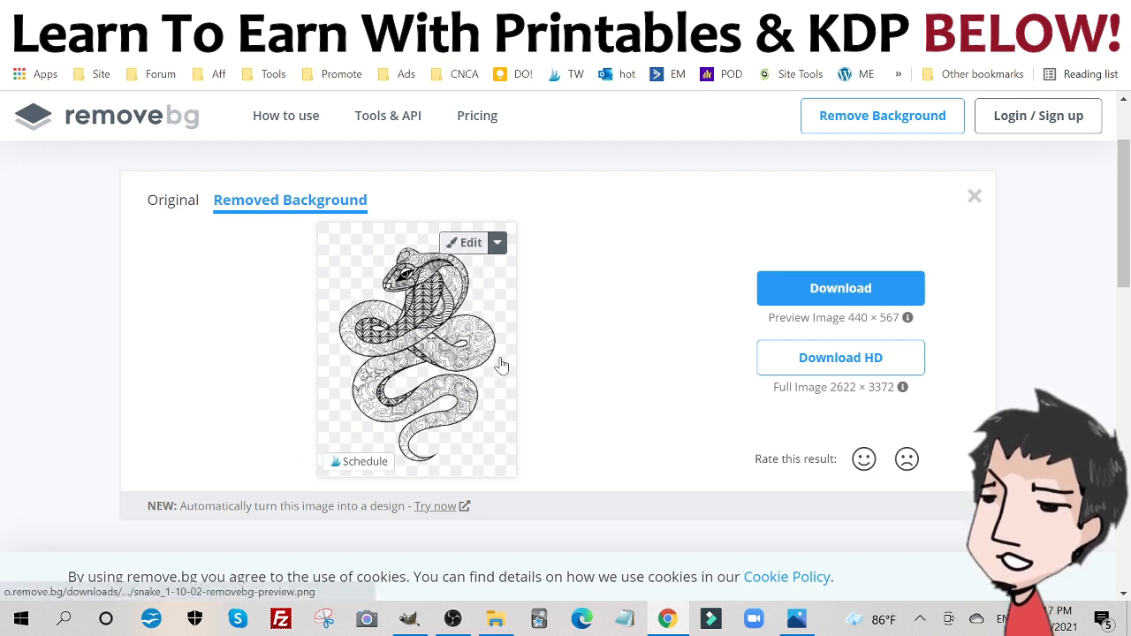
mouse_move(888, 292)
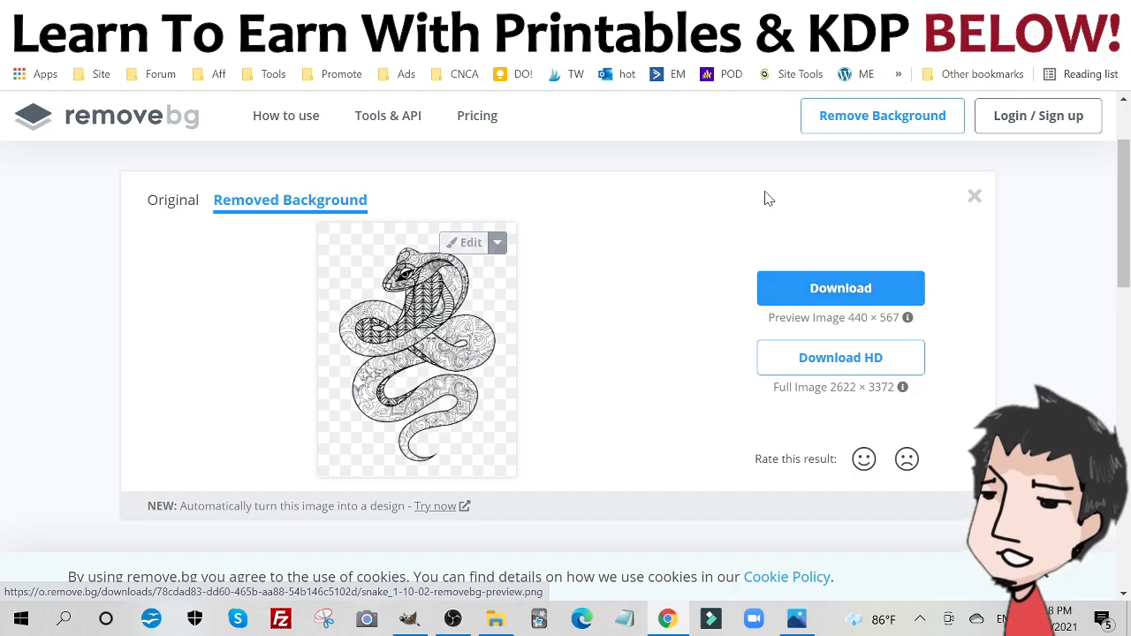
mouse_move(599, 276)
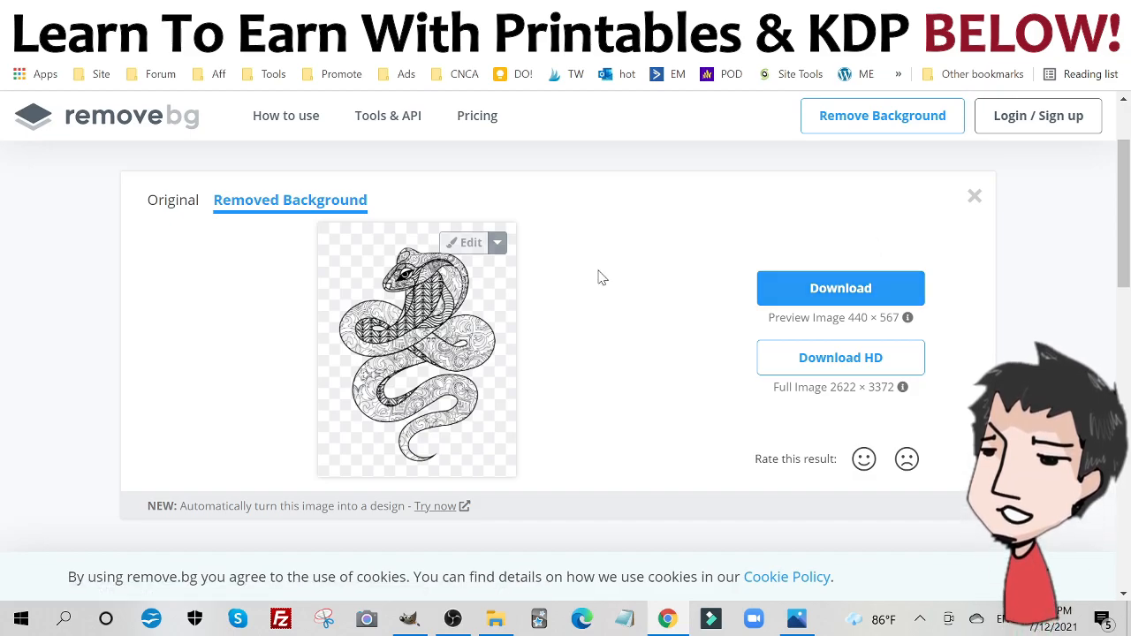